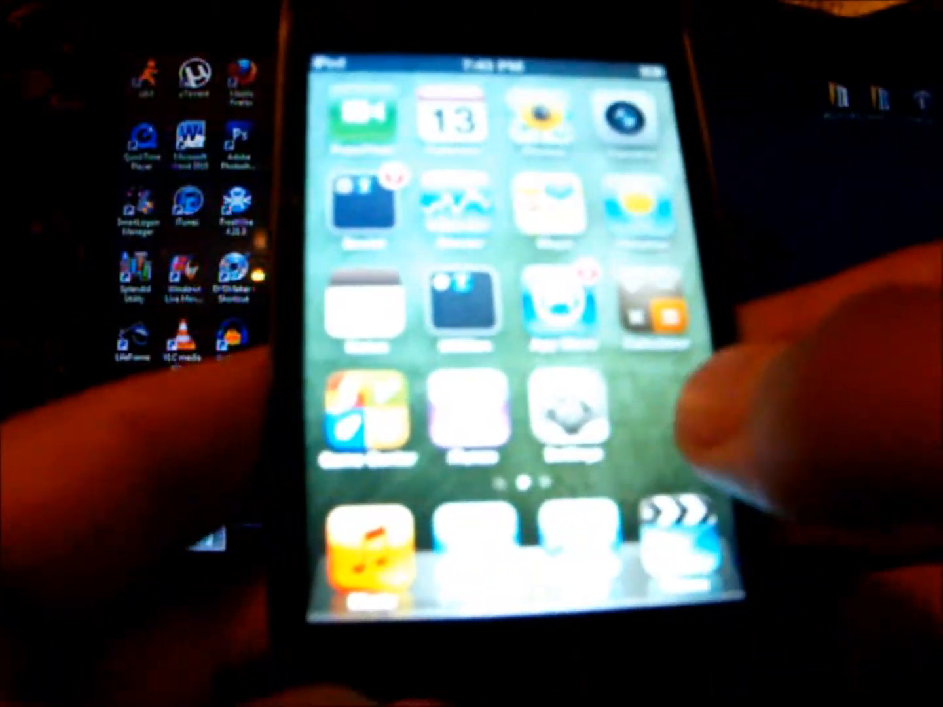
Swipe to the Loader page and launch Loader, which demands an internet connection
{"action": "scroll", "scroll_direction": "left", "scroll_amount": 3}
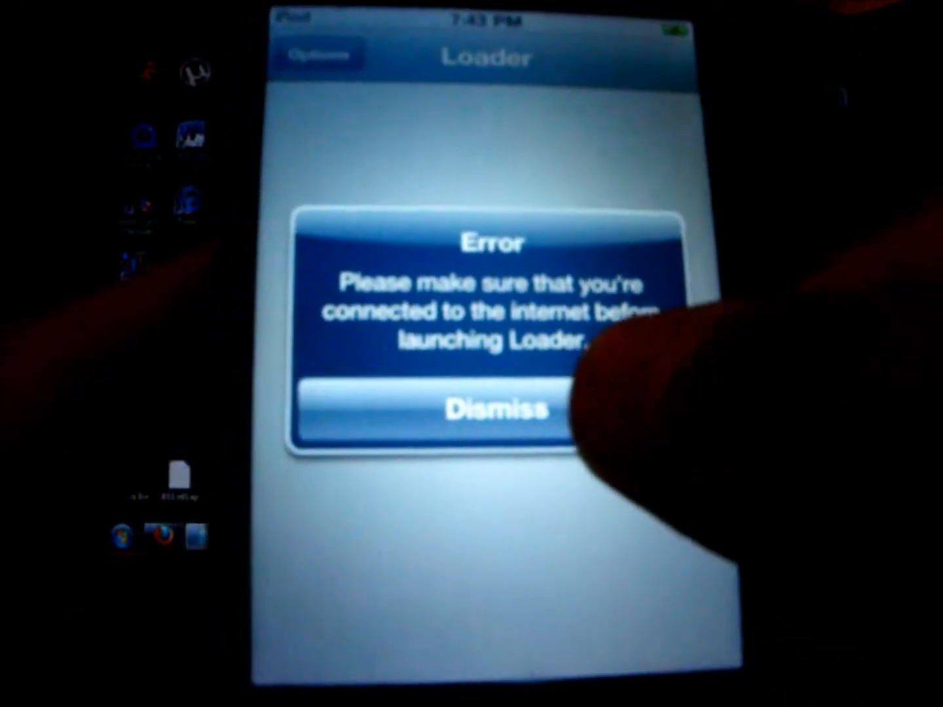
Dismiss Loader's no-internet alert and return to the home screen with Wi‑Fi connected
{"action": "left_click", "coordinate": [497, 410]}
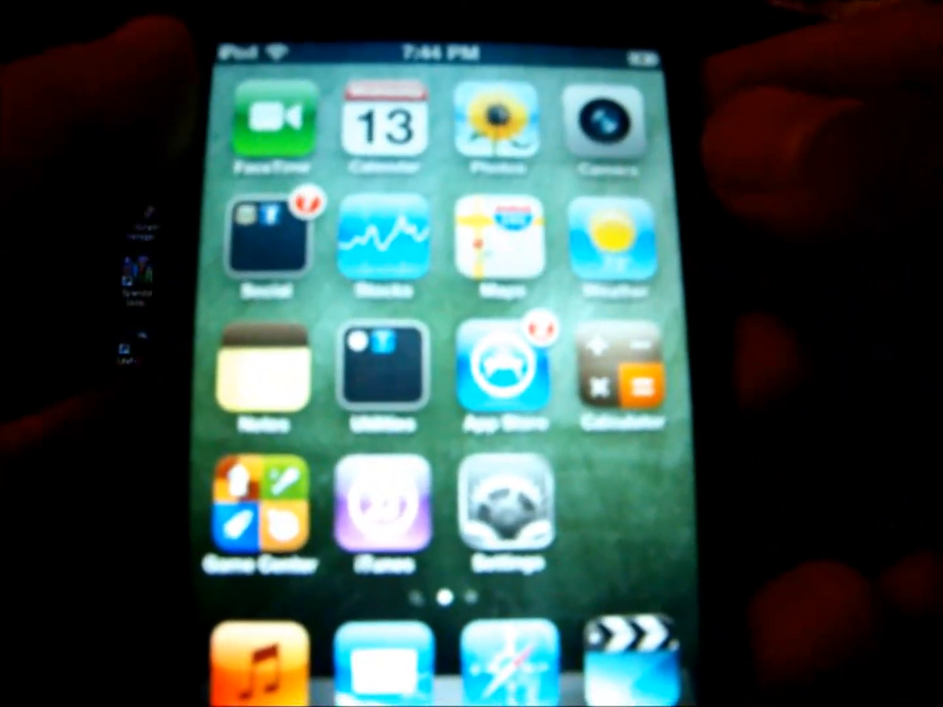
Relaunch Loader while online so it lists Cydia as installable
{"action": "scroll", "scroll_direction": "left", "scroll_amount": 3}
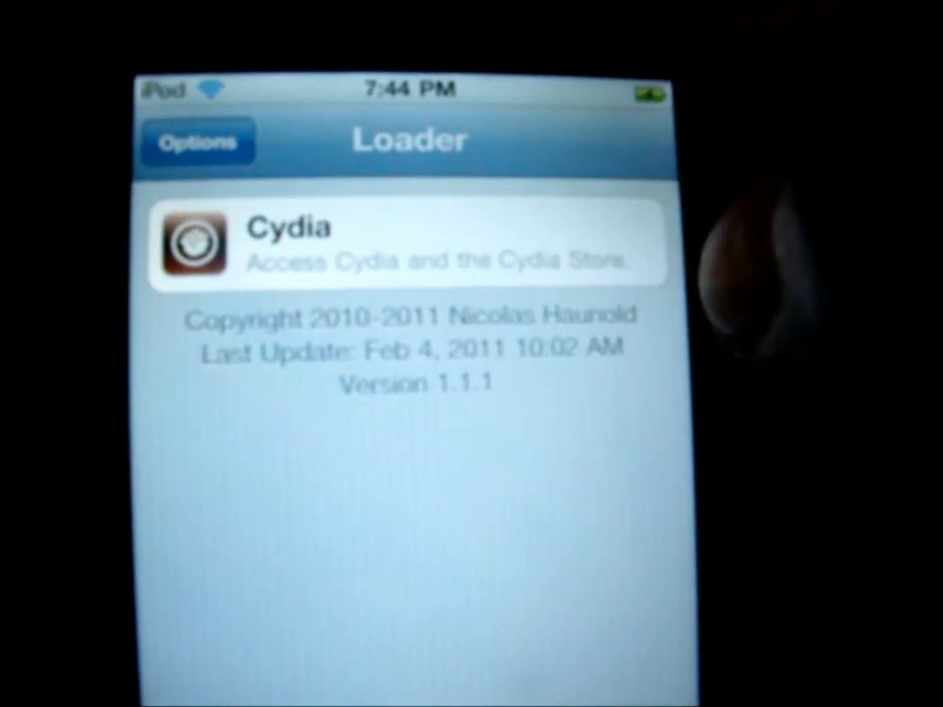
Select the Cydia row in Loader and confirm Install Cydia
{"action": "left_click", "coordinate": [410, 247]}
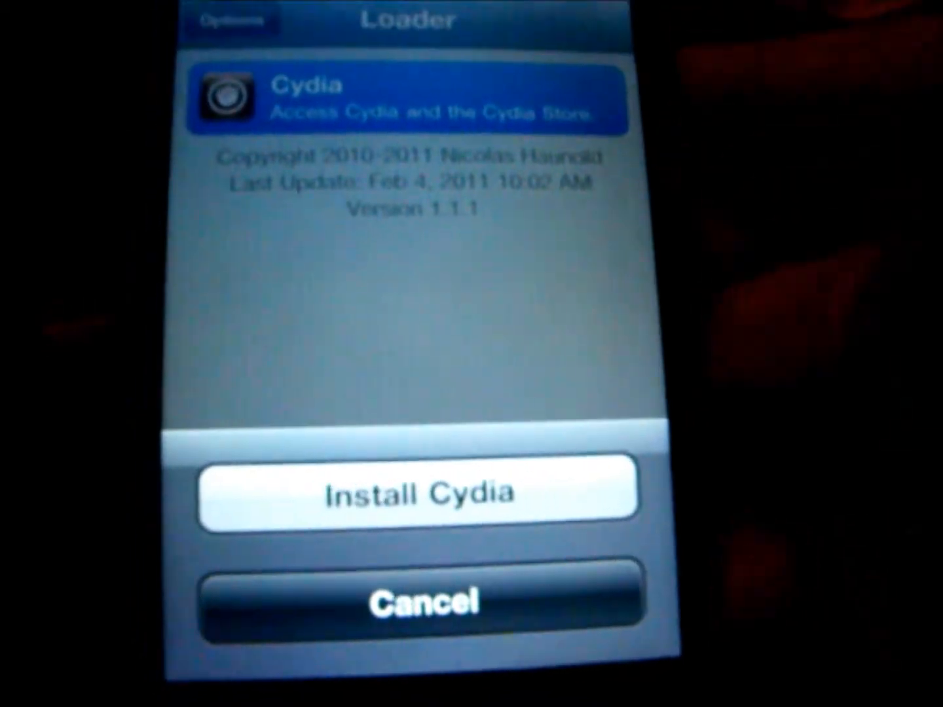
{"action": "left_click", "coordinate": [420, 491]}
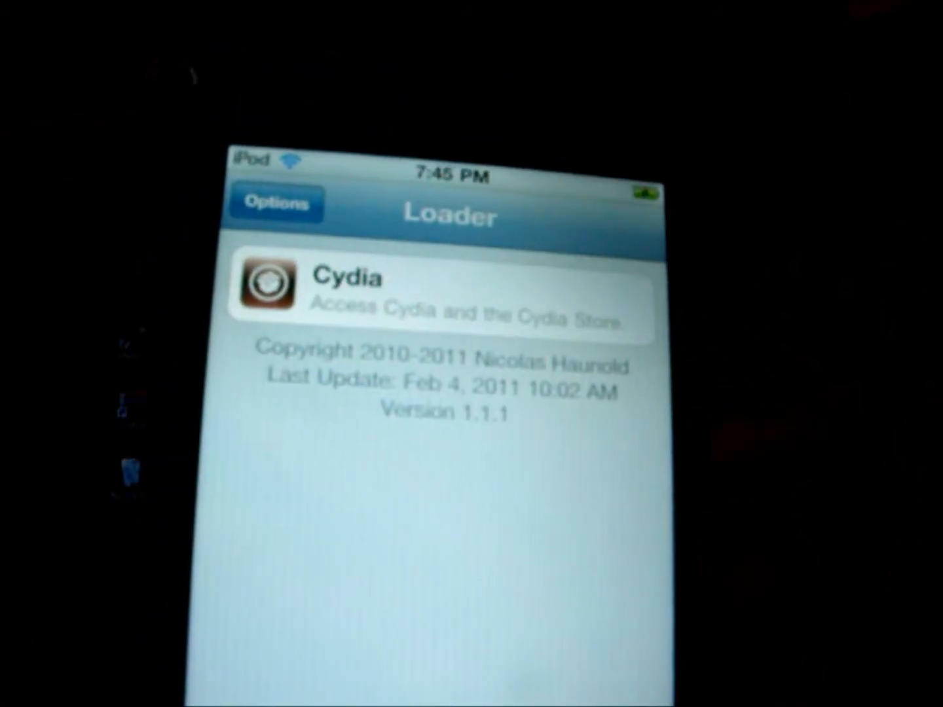
Remove Loader via its options, then launch Cydia from the home screen
{"action": "left_click", "coordinate": [274, 205]}
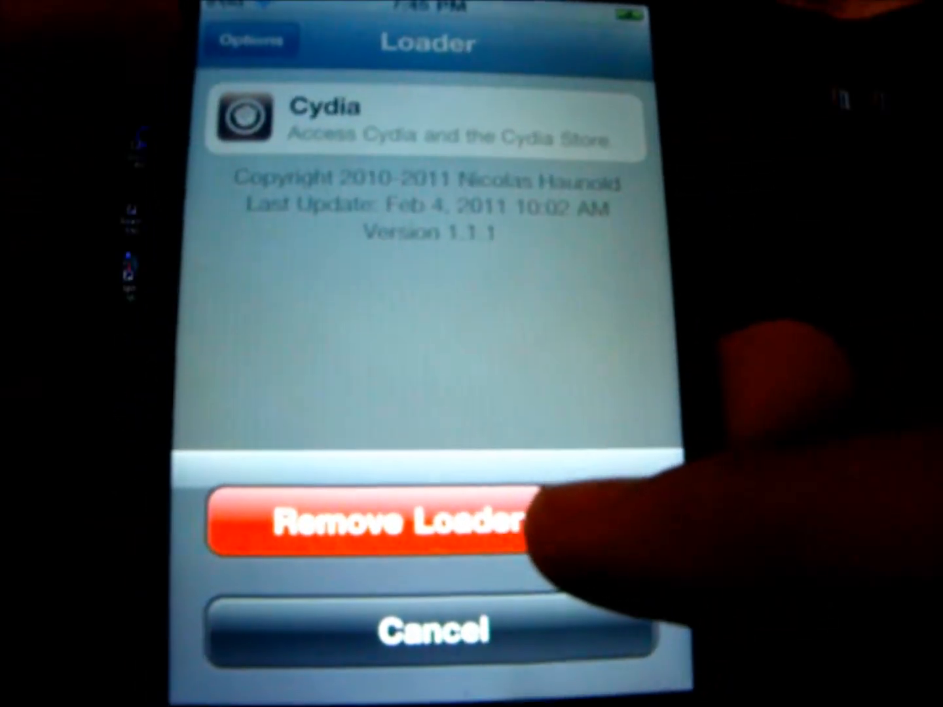
{"action": "left_click", "coordinate": [373, 520]}
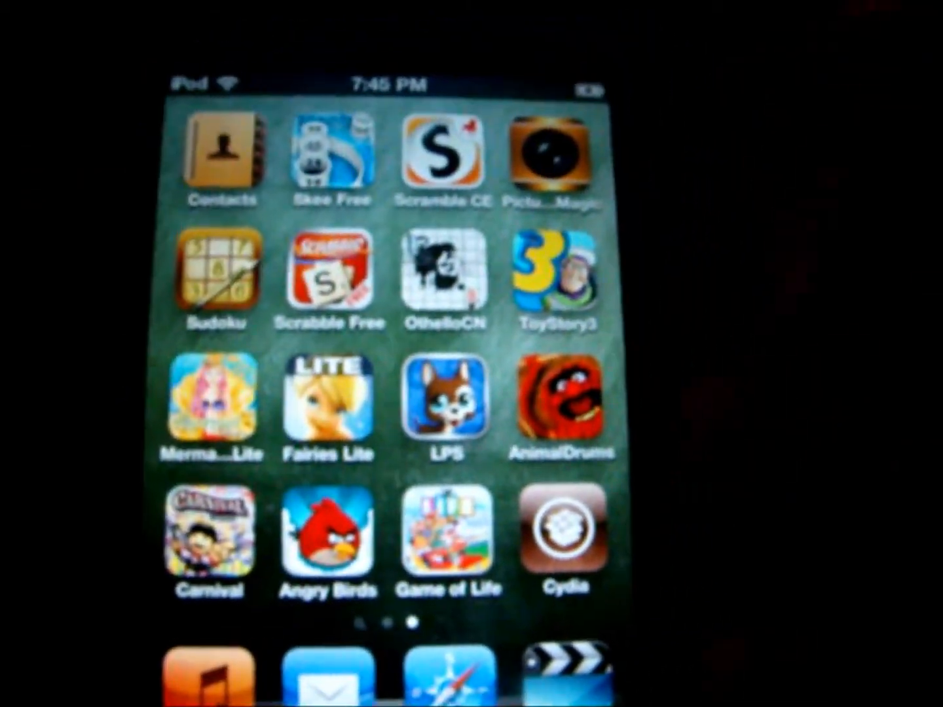
{"action": "left_click", "coordinate": [563, 523]}
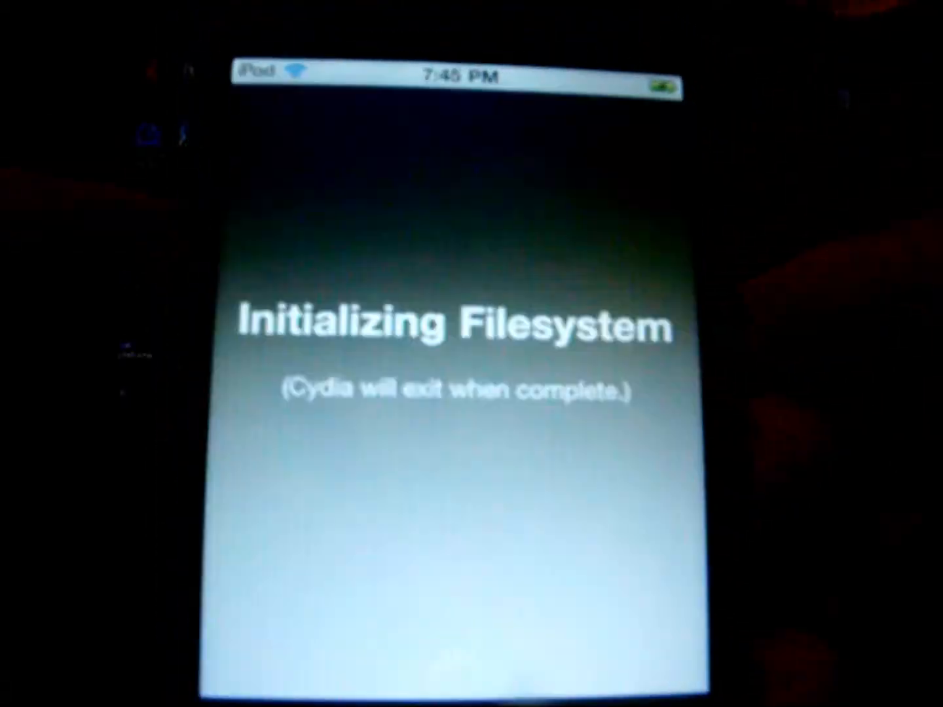